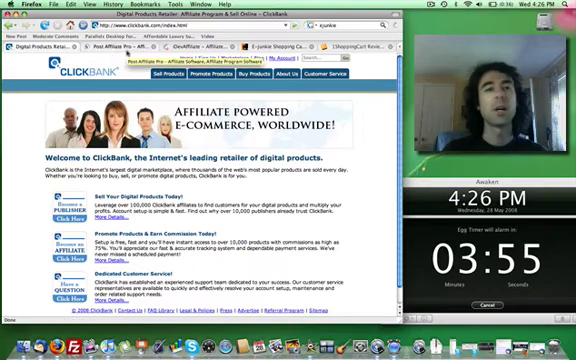
Step: Switch from the ClickBank tab to the Post Affiliate Pro tab
left_click(140, 43)
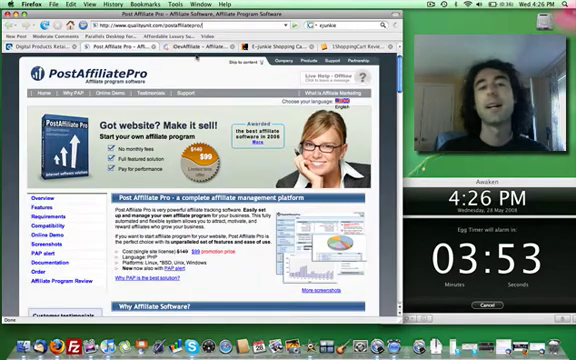
left_click(145, 41)
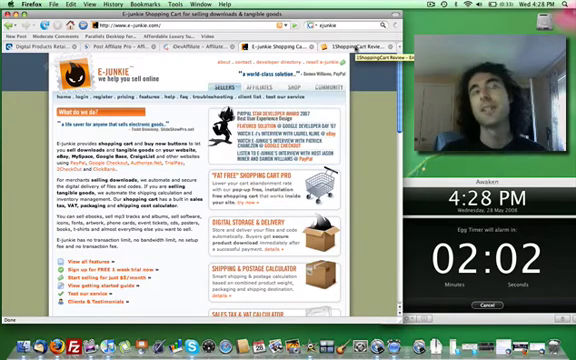
Step: Switch from the e-junkie page to the 1ShoppingCart Review tab
left_click(349, 41)
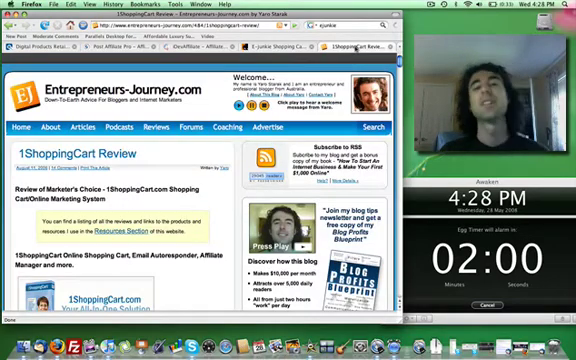